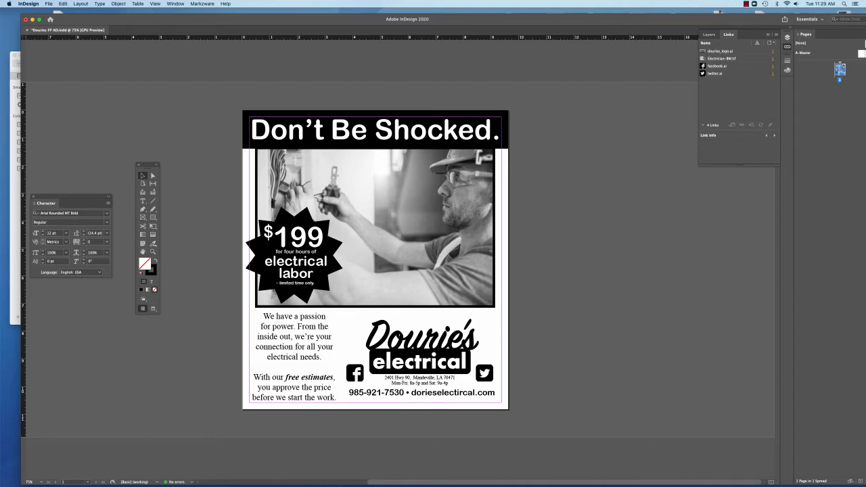
{"action": "mouse_move", "coordinate": [219, 57]}
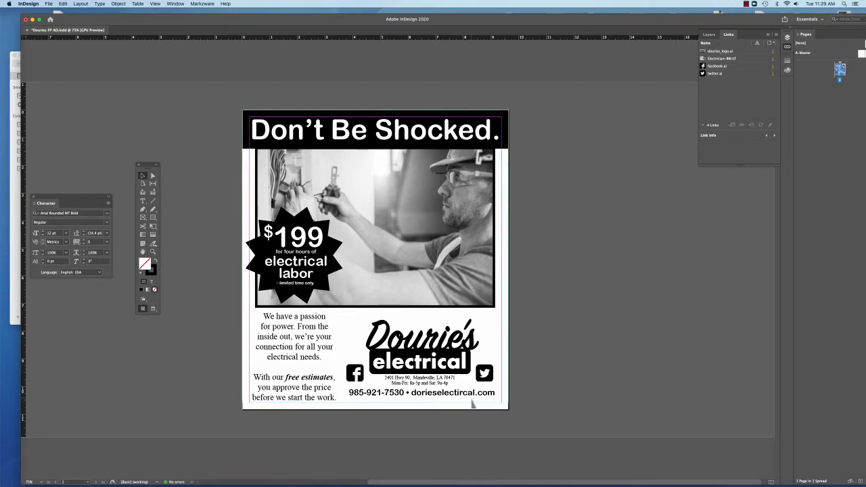
{"action": "mouse_move", "coordinate": [614, 345]}
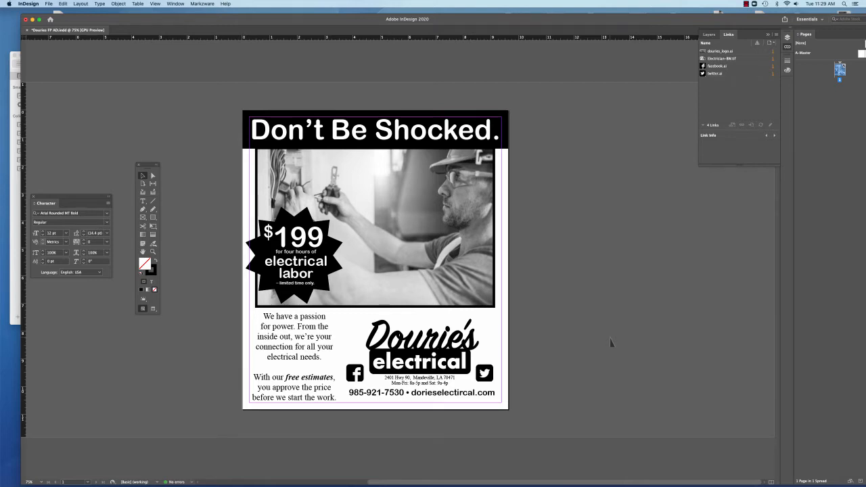
{"action": "mouse_move", "coordinate": [195, 181]}
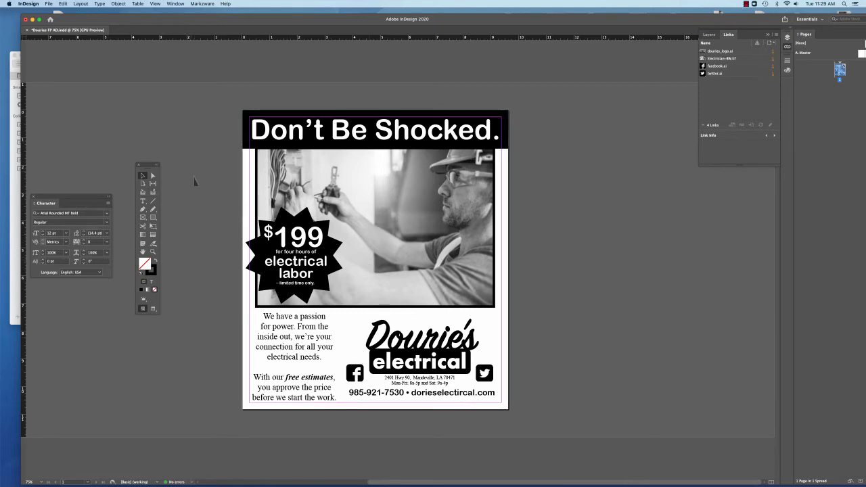
{"action": "mouse_move", "coordinate": [108, 73]}
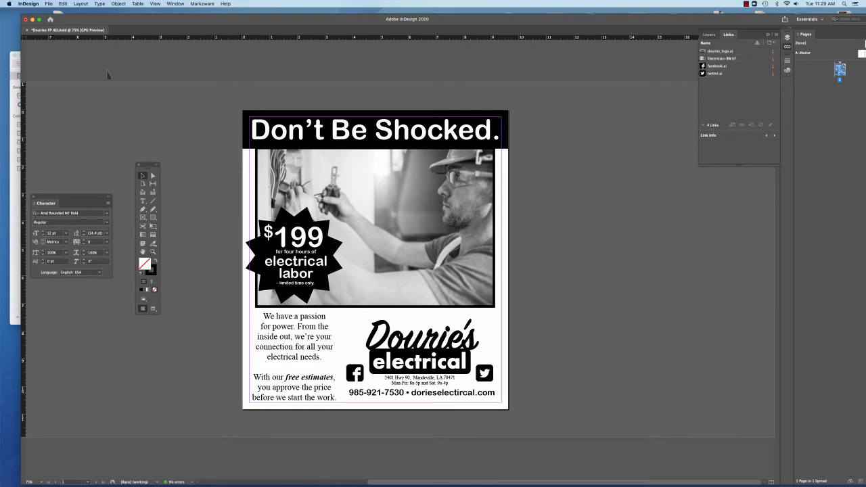
Export the ad as Adobe PDF (Print) under the same file name, replacing the existing PDF.
{"action": "left_click", "coordinate": [49, 3]}
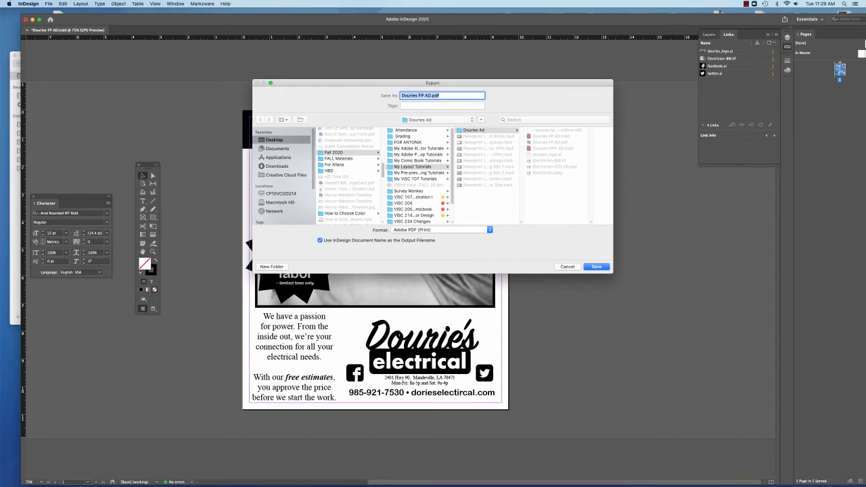
{"action": "left_click", "coordinate": [596, 265]}
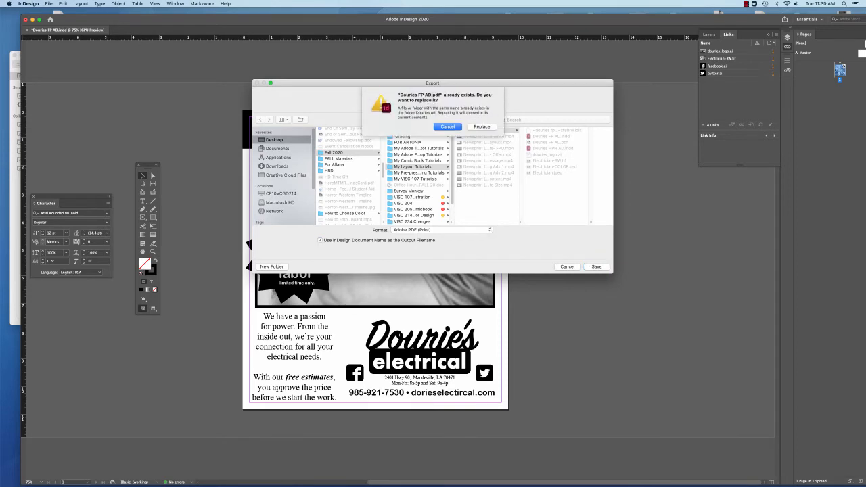
{"action": "left_click", "coordinate": [482, 127]}
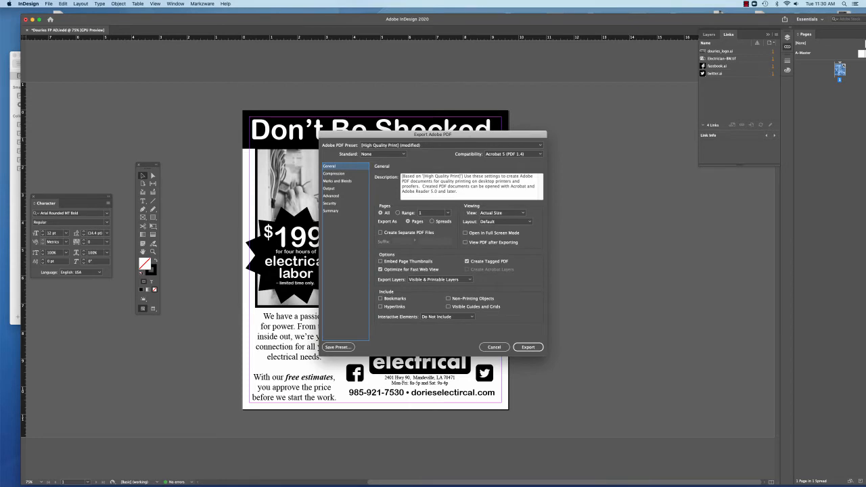
Enable View PDF after Exporting and set Export Layers to Visible & Printable.
{"action": "left_click_drag", "start_coordinate": [433, 134], "coordinate": [417, 86]}
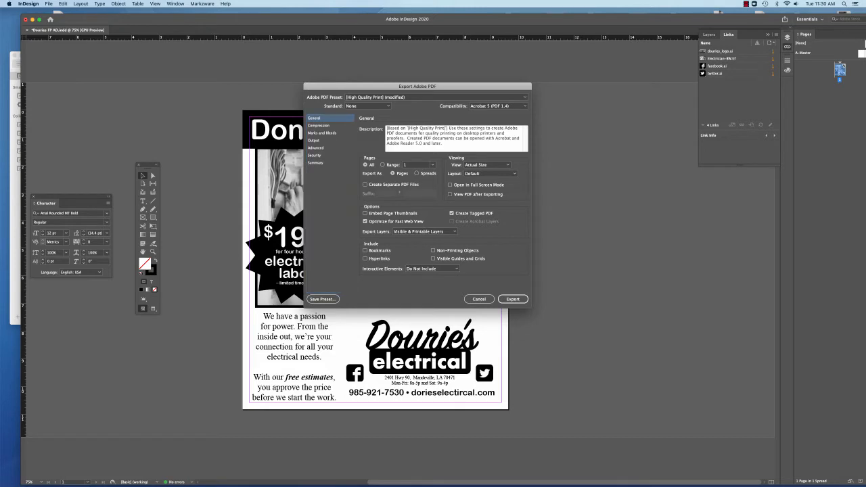
{"action": "left_click", "coordinate": [450, 195]}
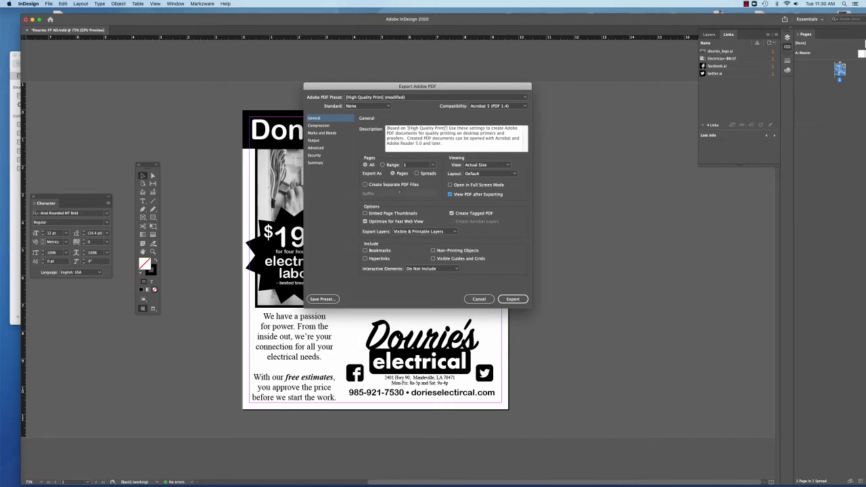
{"action": "left_click", "coordinate": [453, 231]}
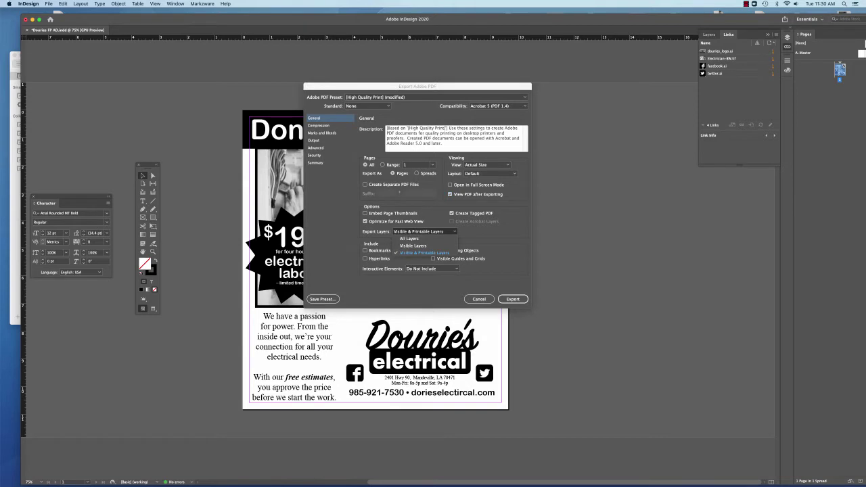
{"action": "left_click", "coordinate": [425, 253]}
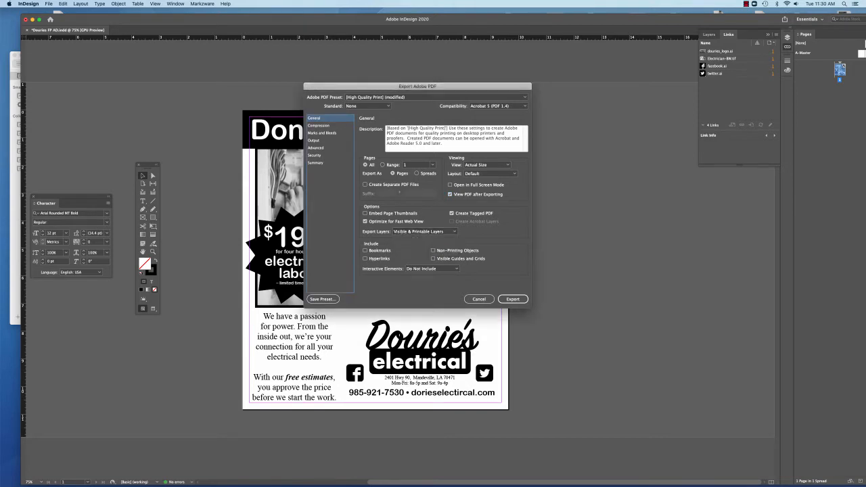
{"action": "left_click", "coordinate": [318, 125]}
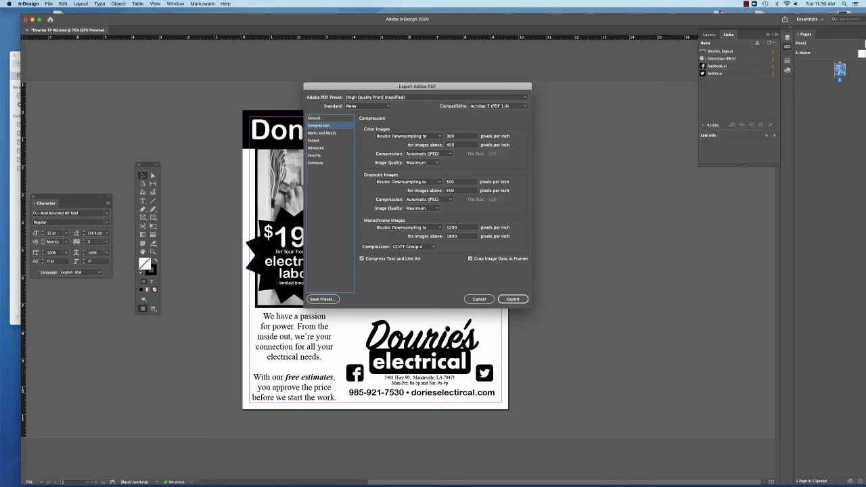
Turn on All Printer's Marks under Marks and Bleeds, then review the Output colour settings.
{"action": "left_click", "coordinate": [322, 132]}
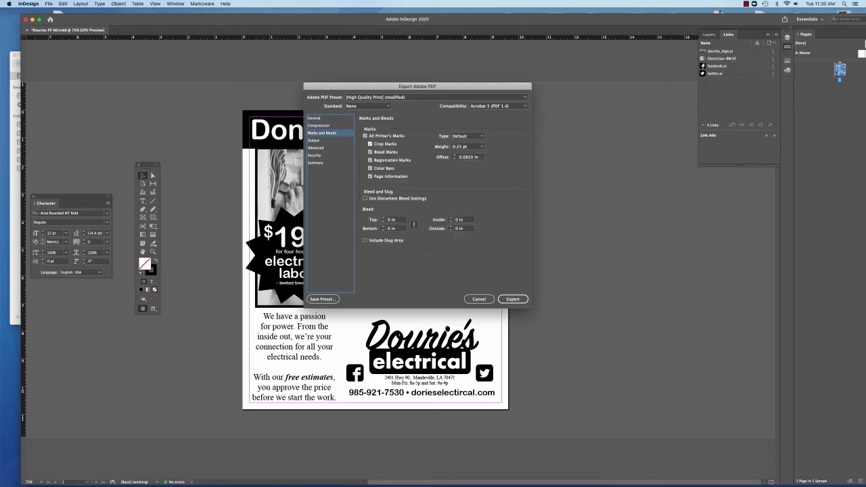
{"action": "left_click", "coordinate": [366, 136]}
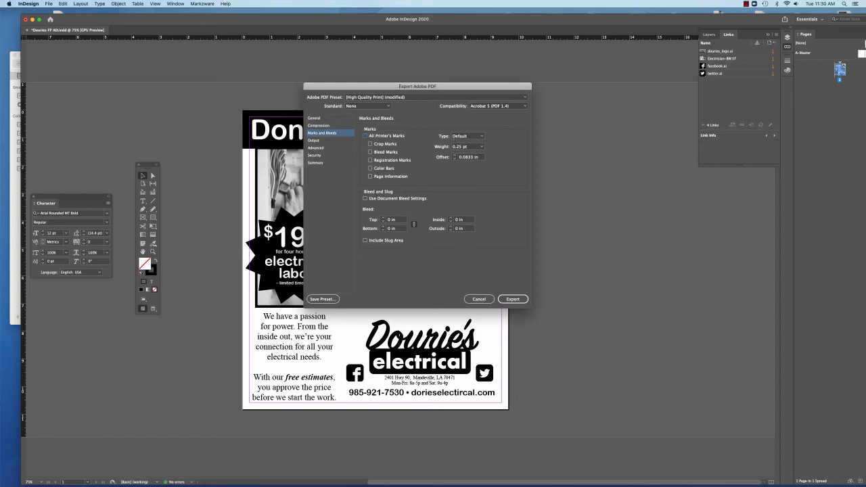
{"action": "left_click", "coordinate": [366, 135]}
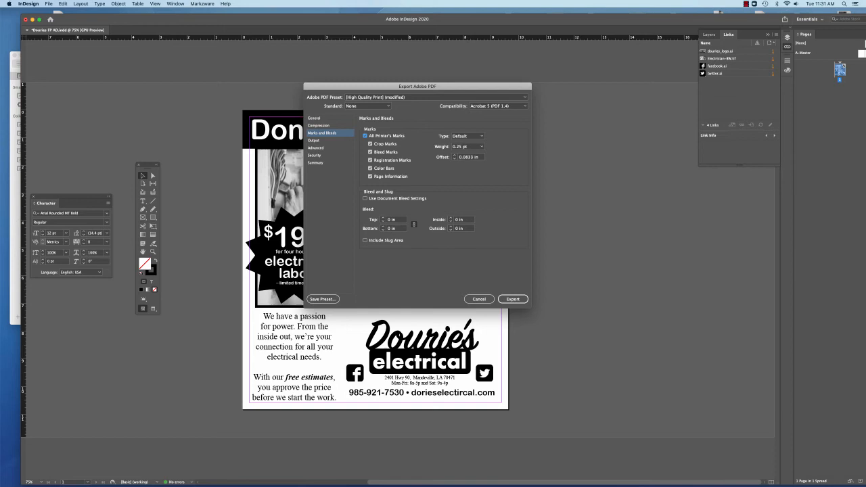
{"action": "left_click", "coordinate": [314, 140]}
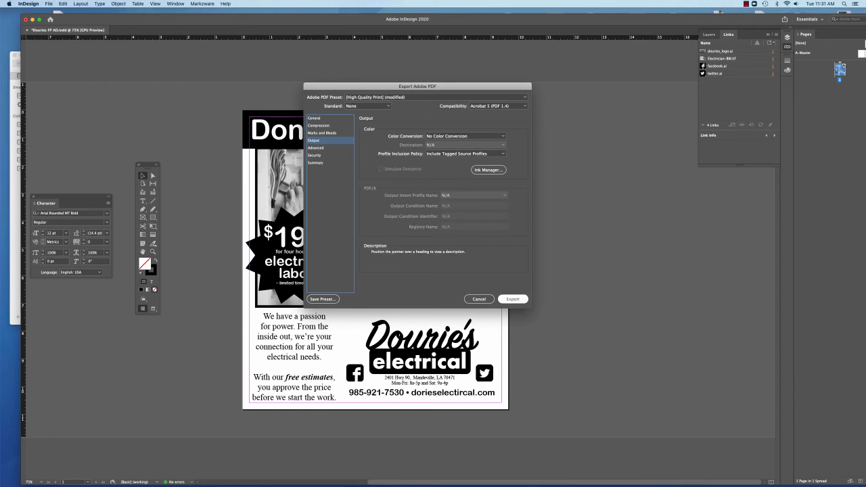
Recheck Marks and Bleeds and Compression, then export the PDF.
{"action": "left_click", "coordinate": [322, 132]}
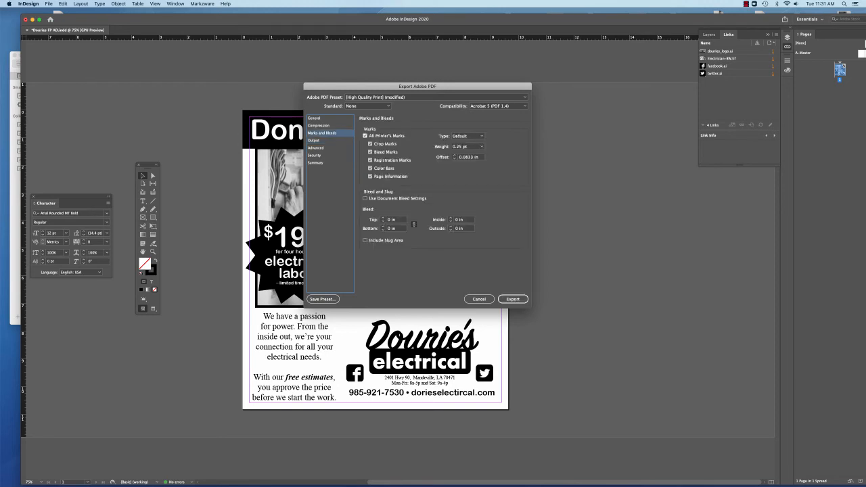
{"action": "left_click", "coordinate": [318, 124]}
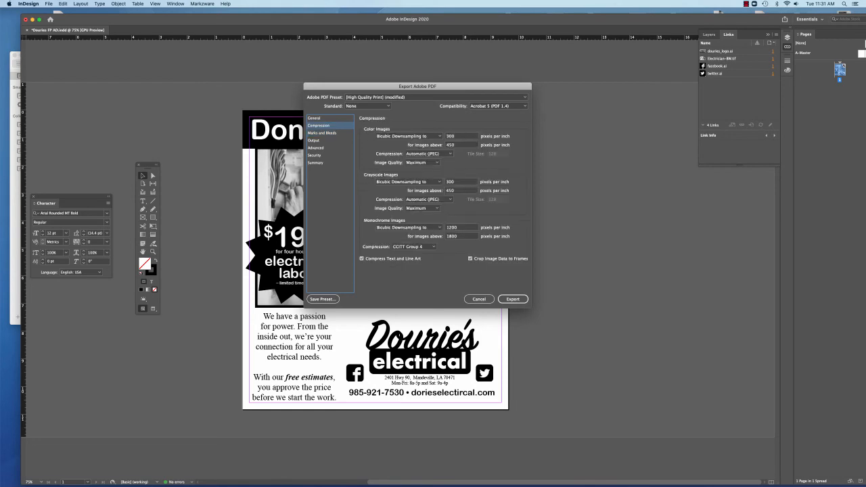
{"action": "left_click", "coordinate": [313, 118]}
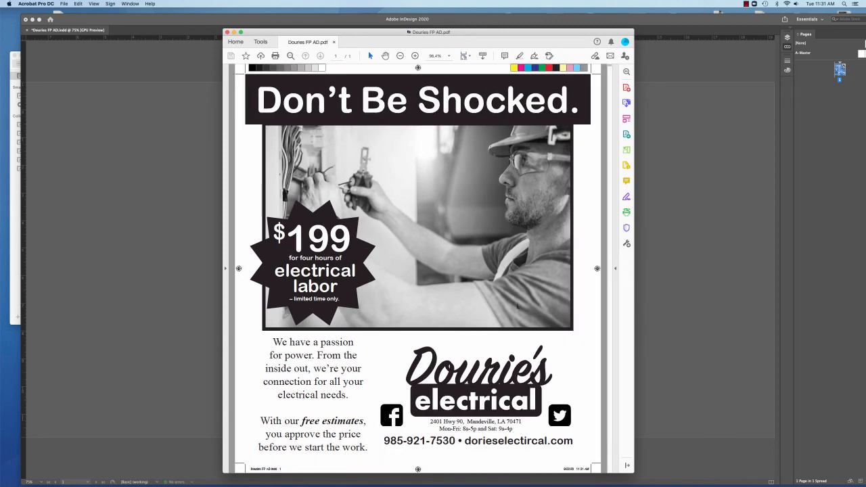
Zoom out in Acrobat to show the full page with colour bars and trim marks.
{"action": "left_click", "coordinate": [400, 56]}
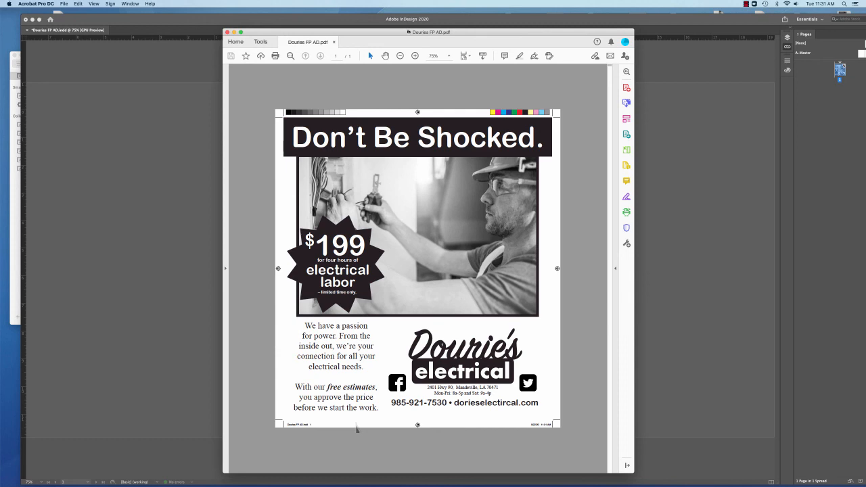
{"action": "mouse_move", "coordinate": [571, 160]}
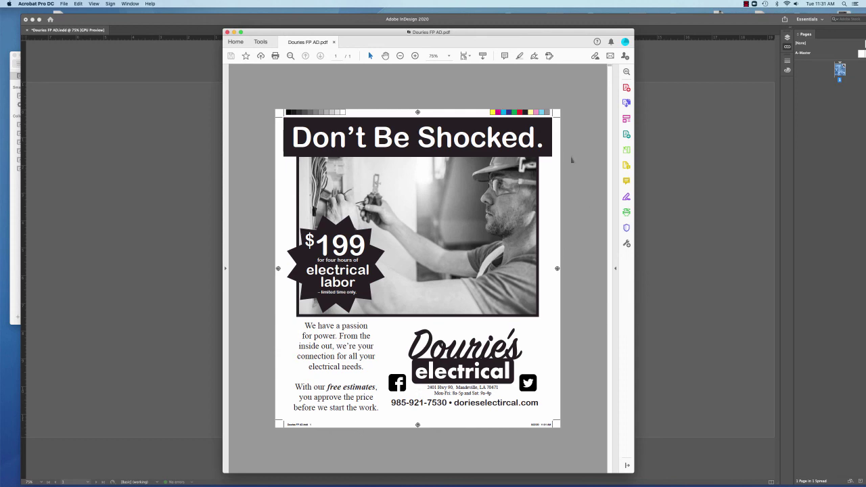